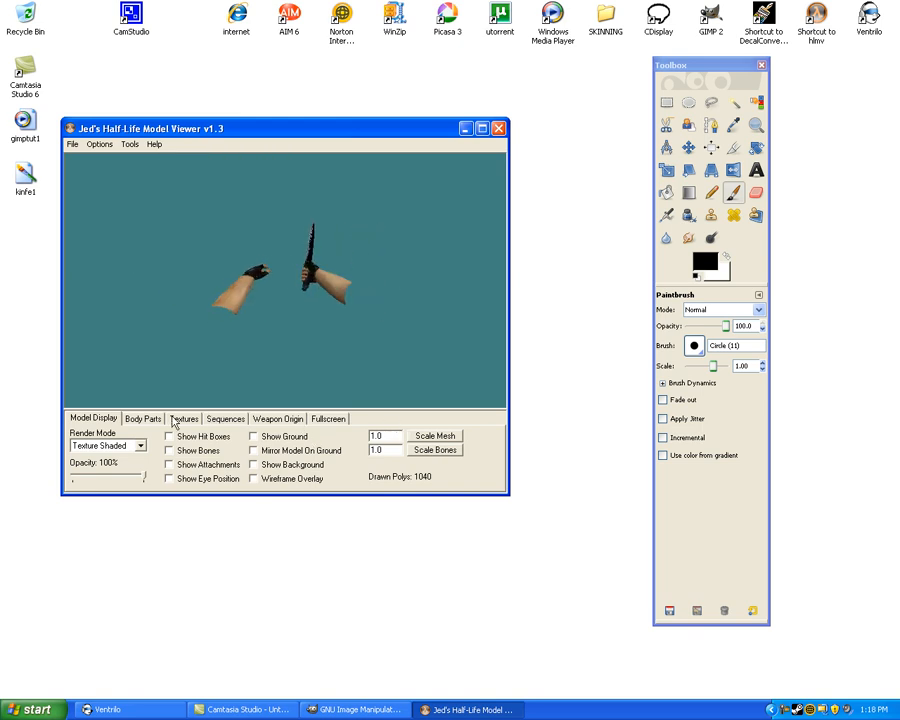
- Select knifeskin.bmp in the Textures list and export it to an image file
click(184, 418)
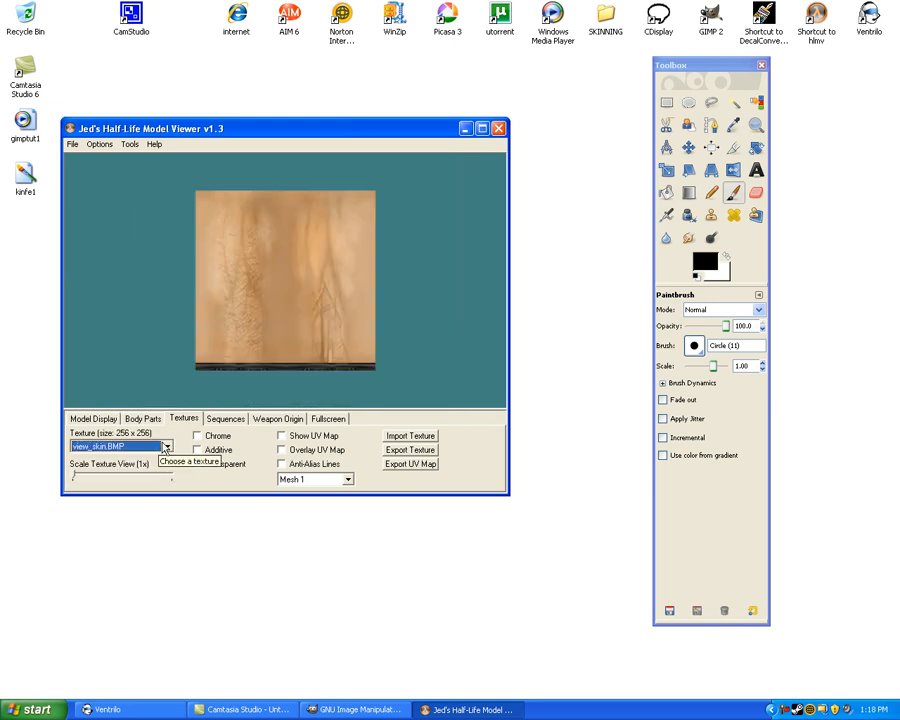
click(166, 444)
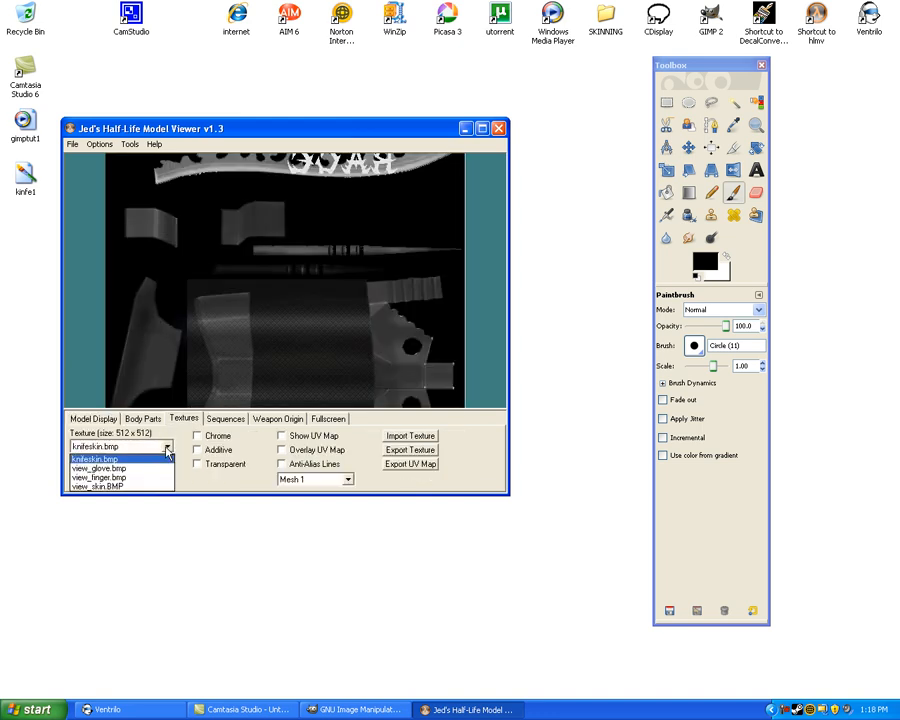
click(112, 458)
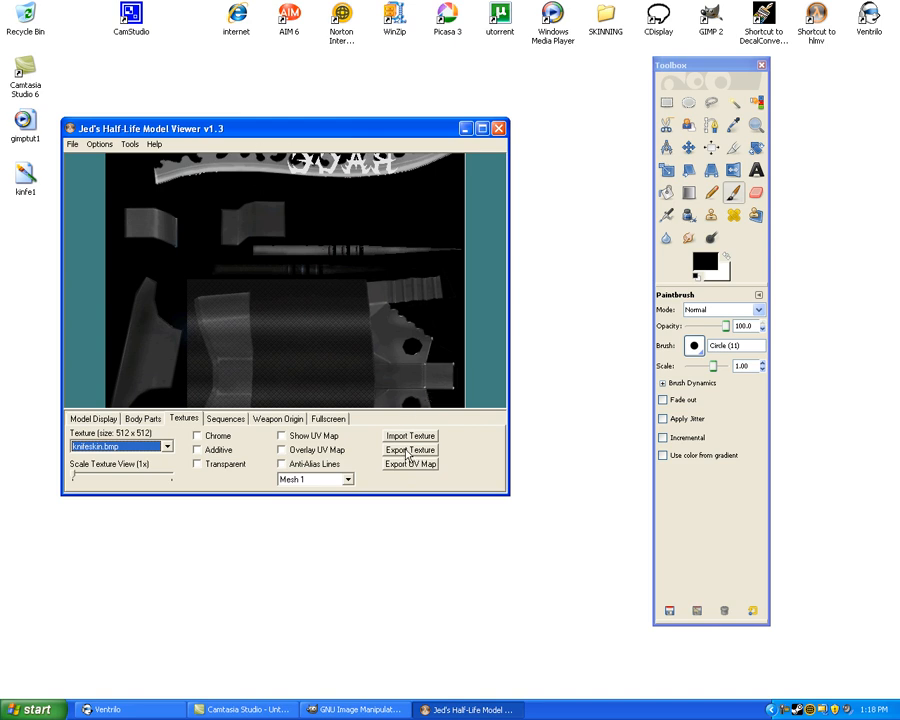
click(408, 448)
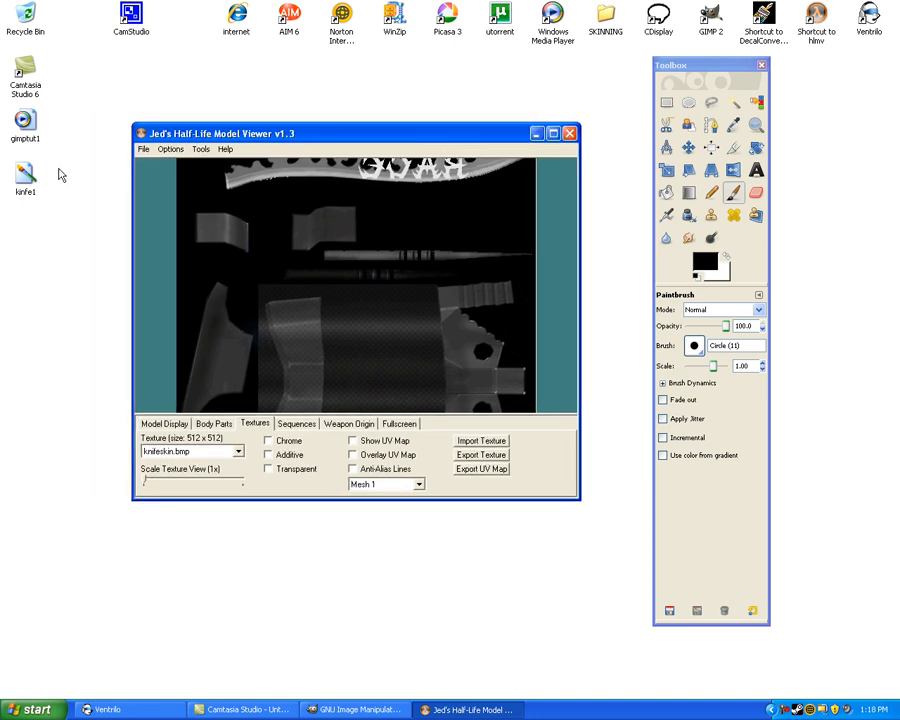
mouse_move(536, 152)
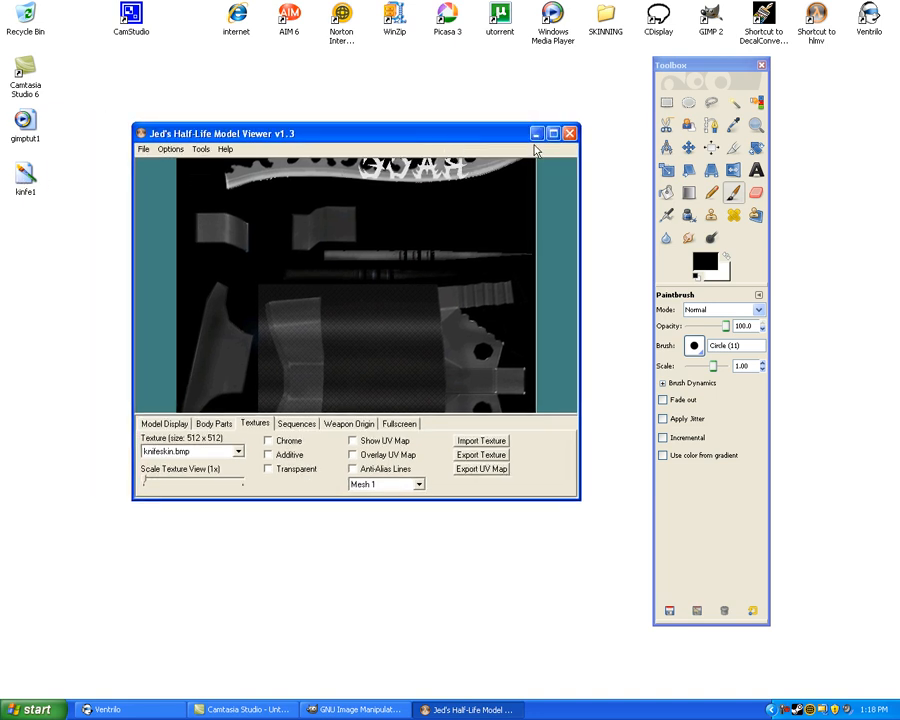
- Open the exported 512×512 knife texture from the desktop in GIMP via Edit with GIMP
right_click(24, 172)
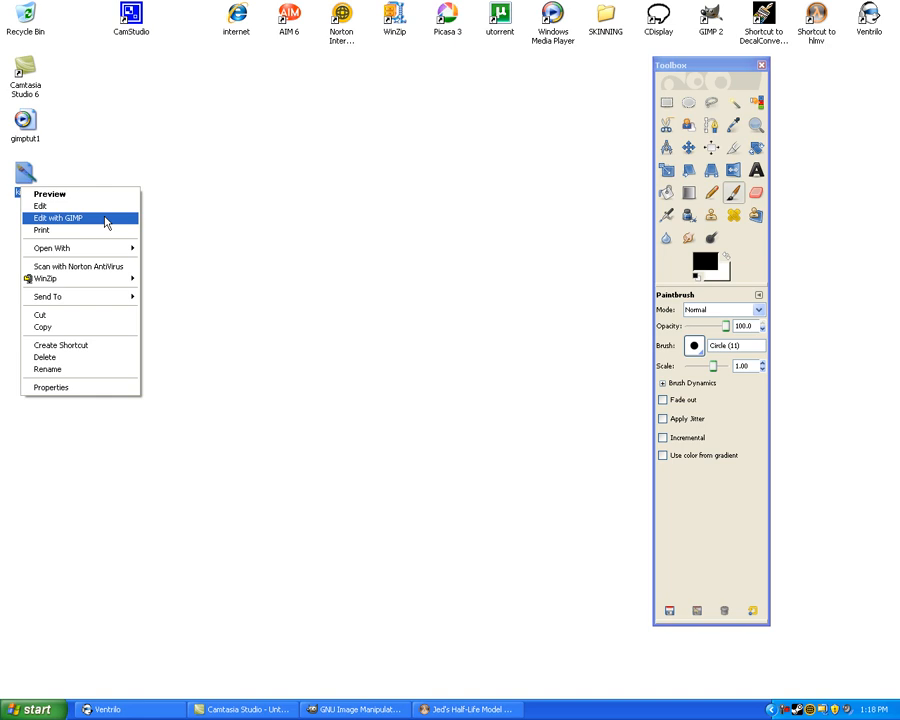
click(66, 218)
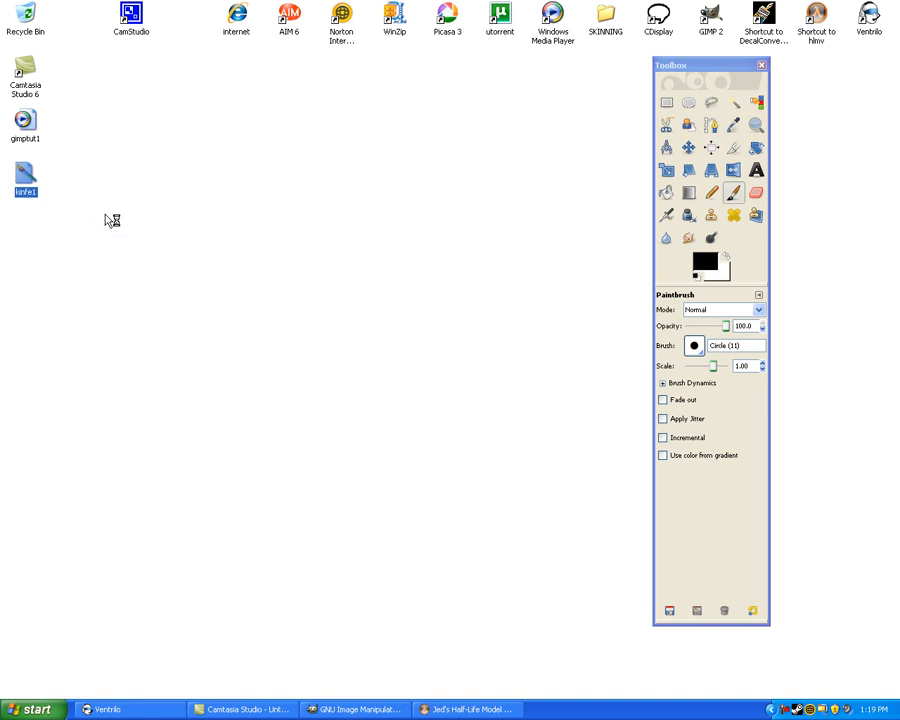
double_click(24, 170)
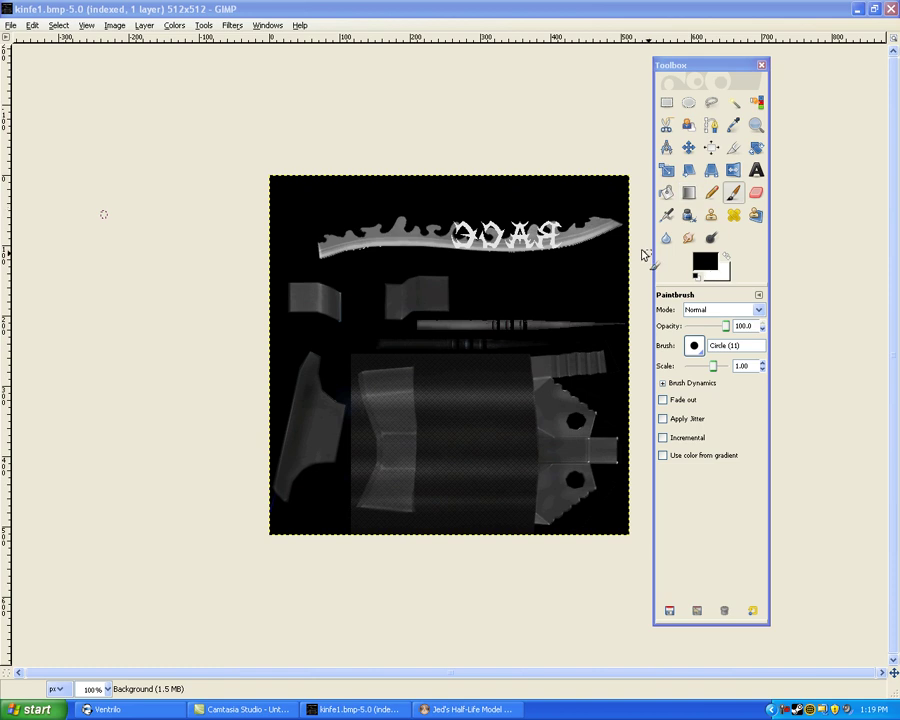
mouse_move(408, 226)
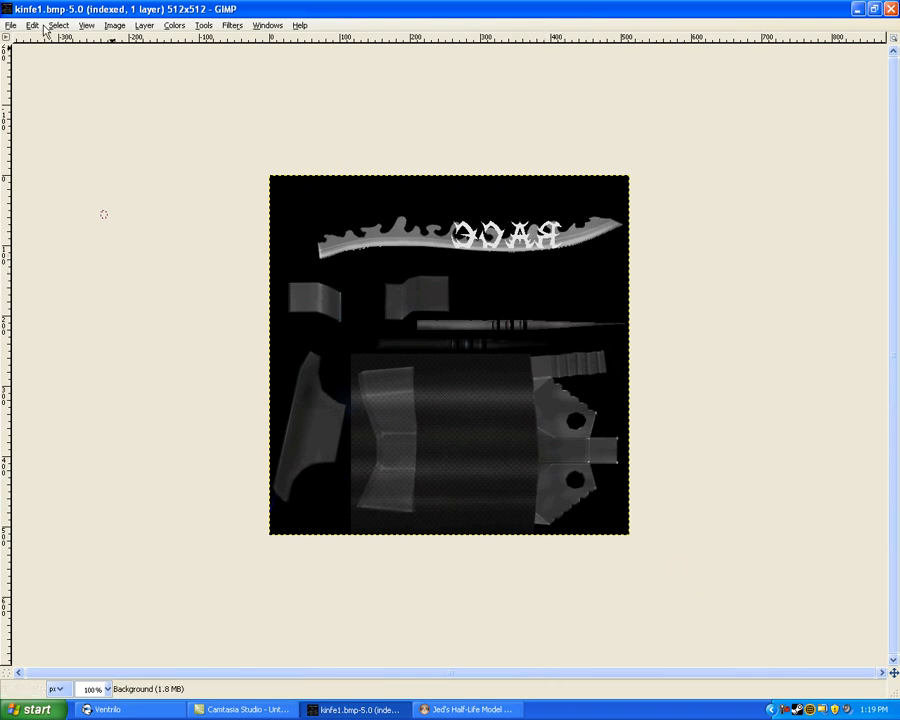
- Convert the texture to RGB mode and set bright pink as the foreground colour
click(118, 26)
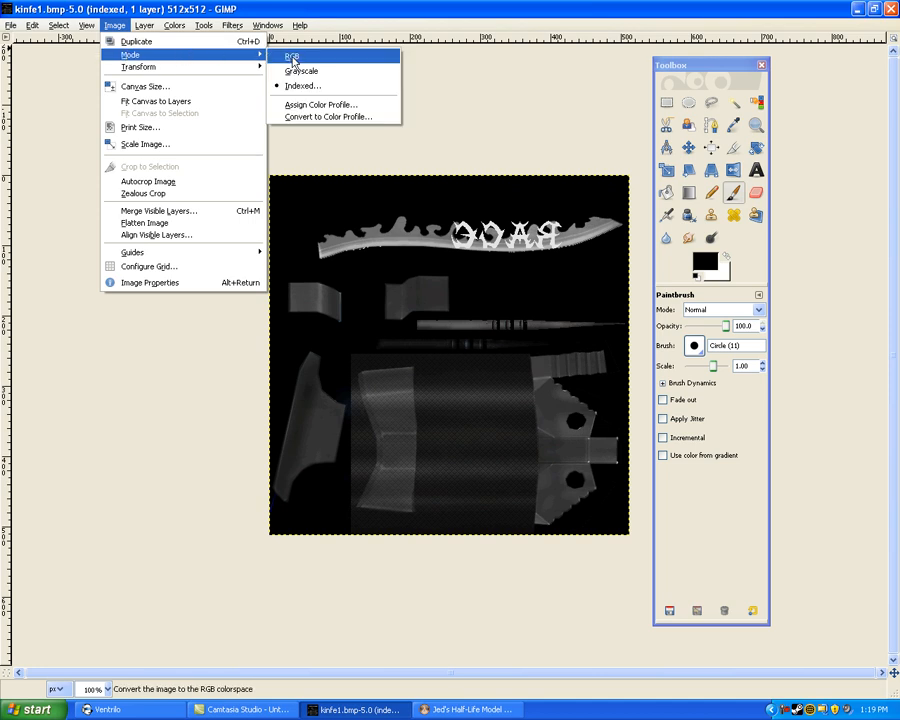
click(296, 56)
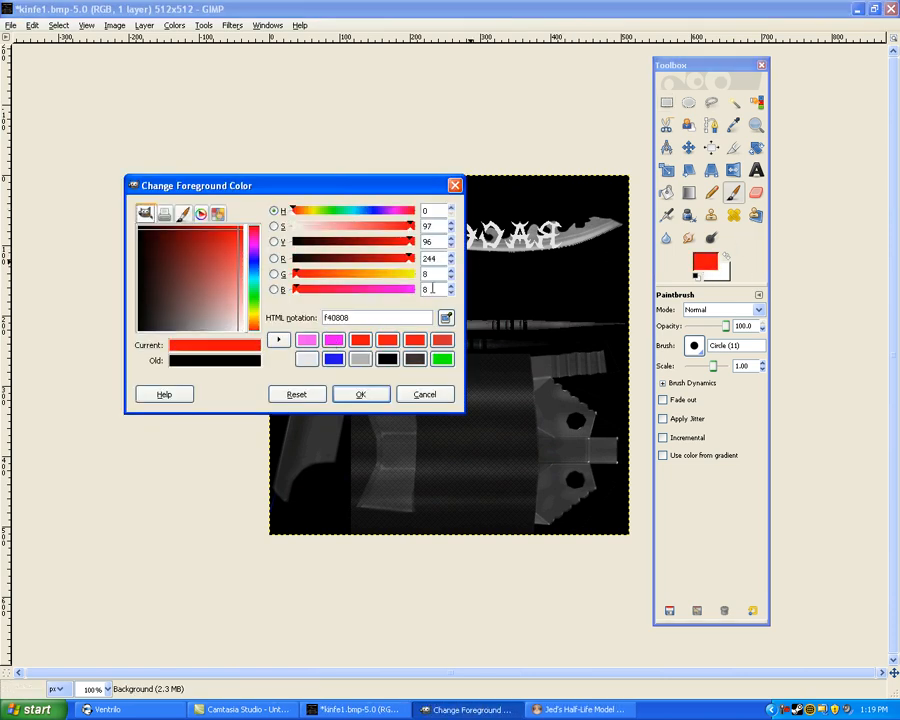
click(360, 394)
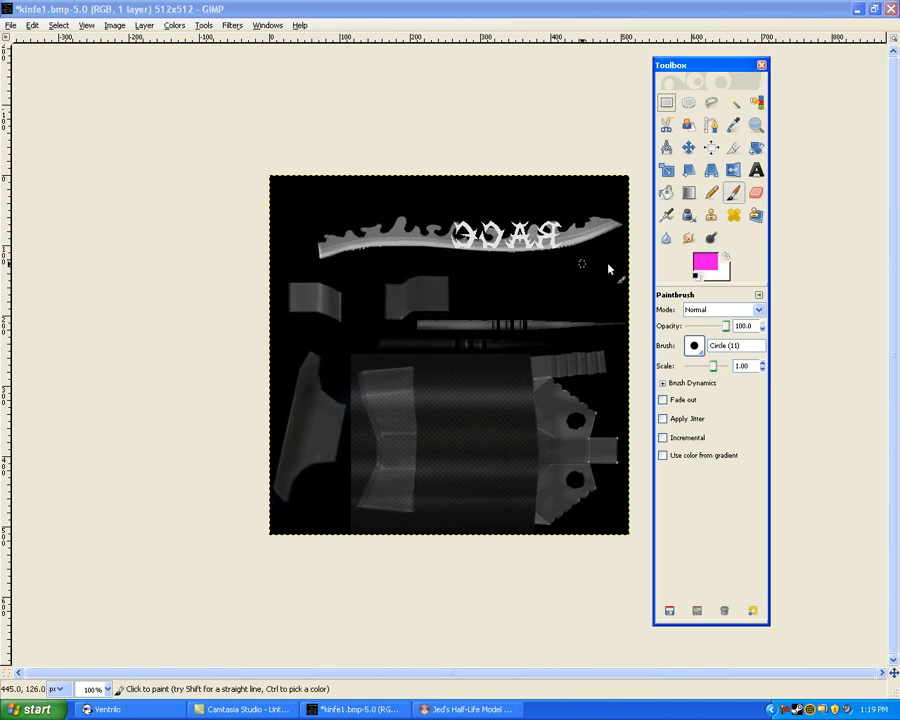
- Brush solid pink over the whole blade strip along the top of the texture
drag(456, 244, 530, 244)
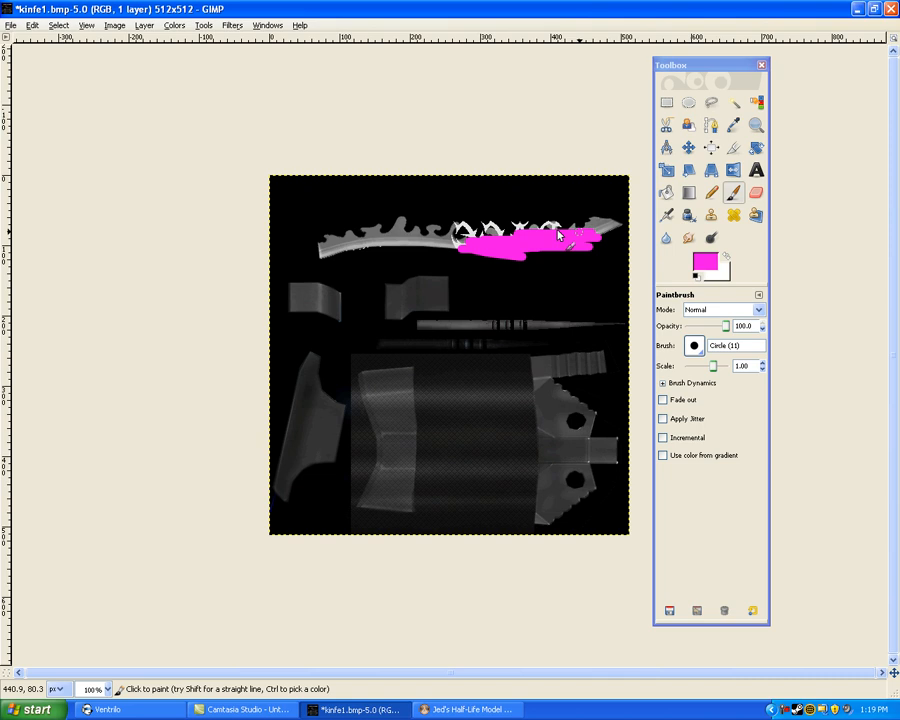
drag(560, 236, 504, 256)
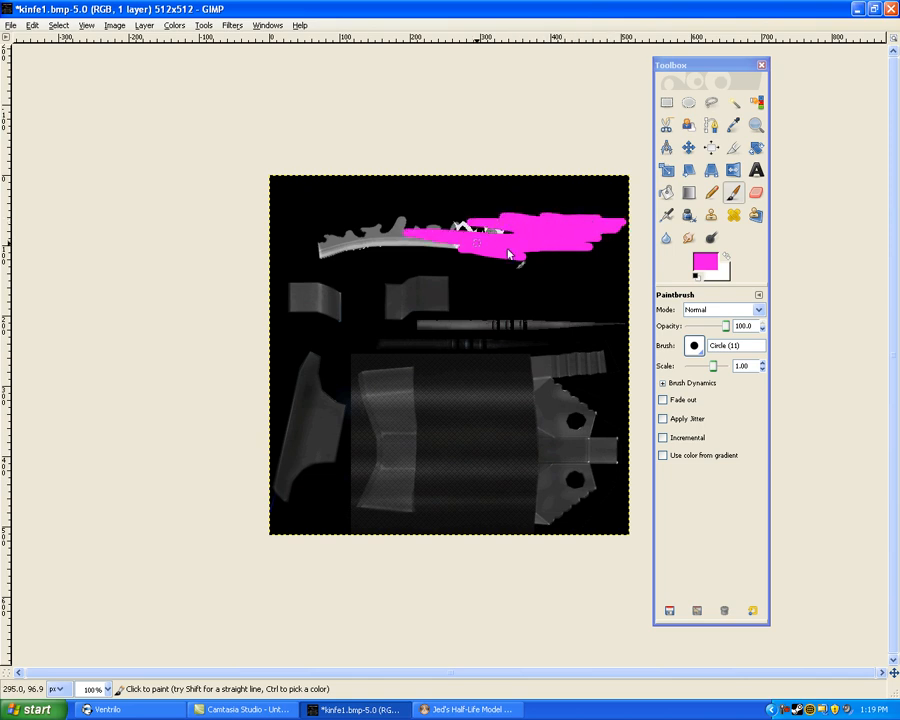
drag(500, 256, 330, 250)
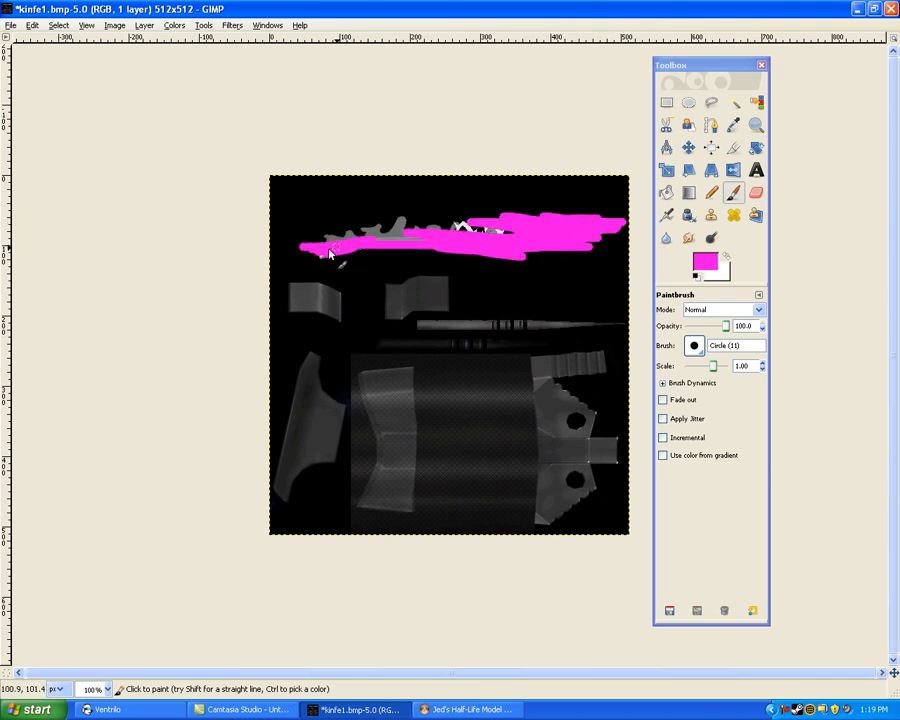
drag(330, 250, 444, 230)
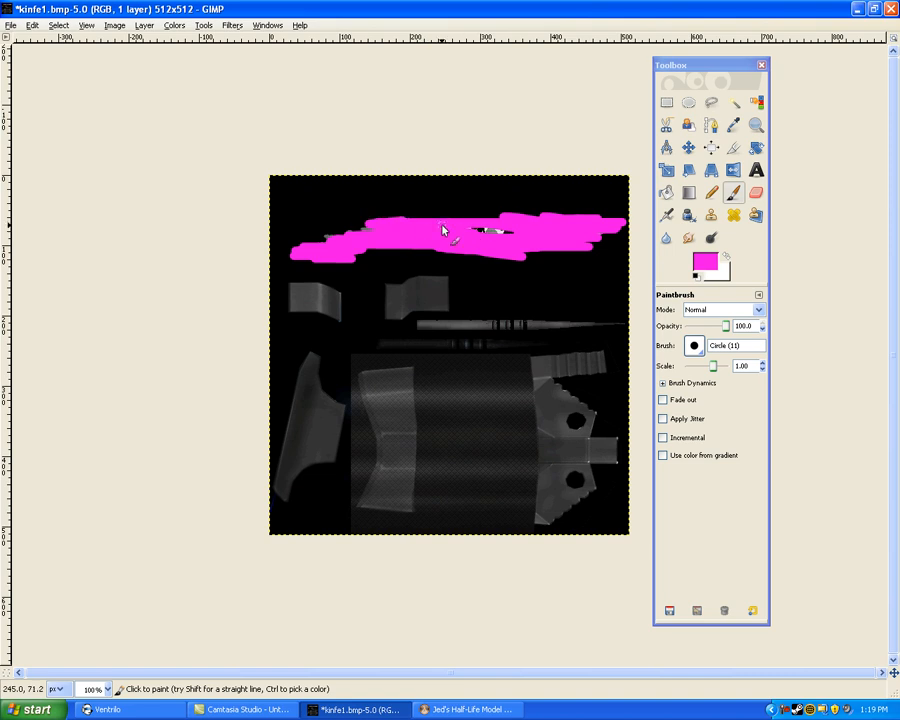
drag(444, 230, 480, 218)
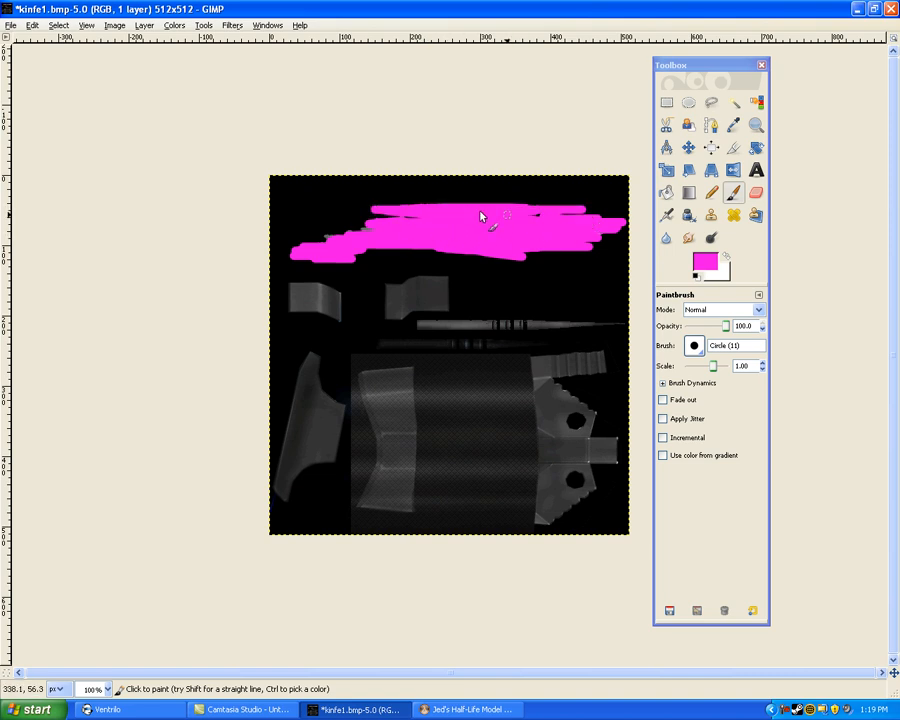
drag(480, 216, 388, 238)
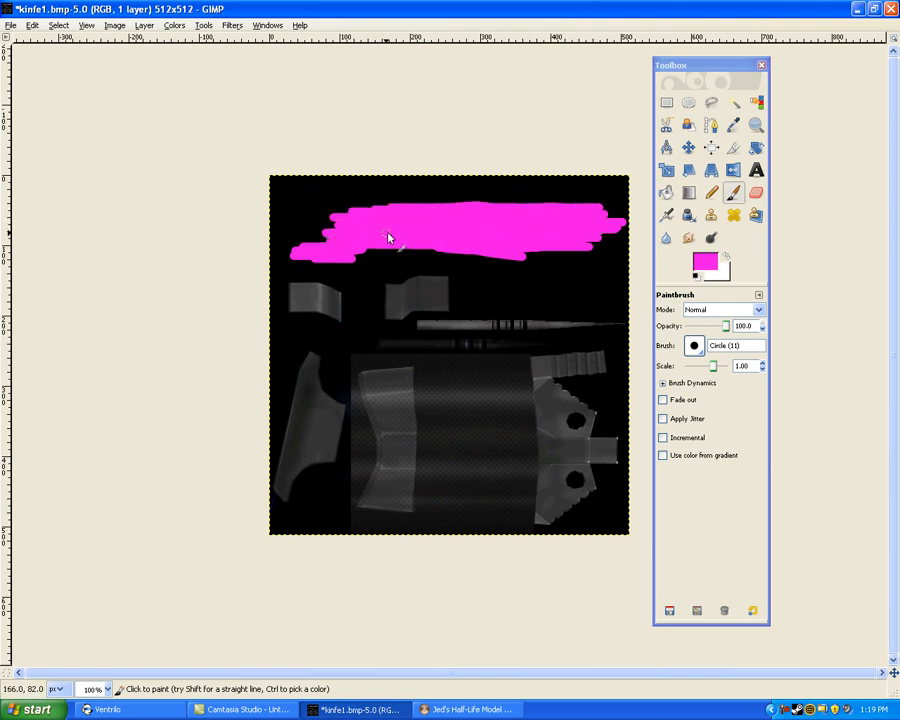
drag(390, 238, 300, 236)
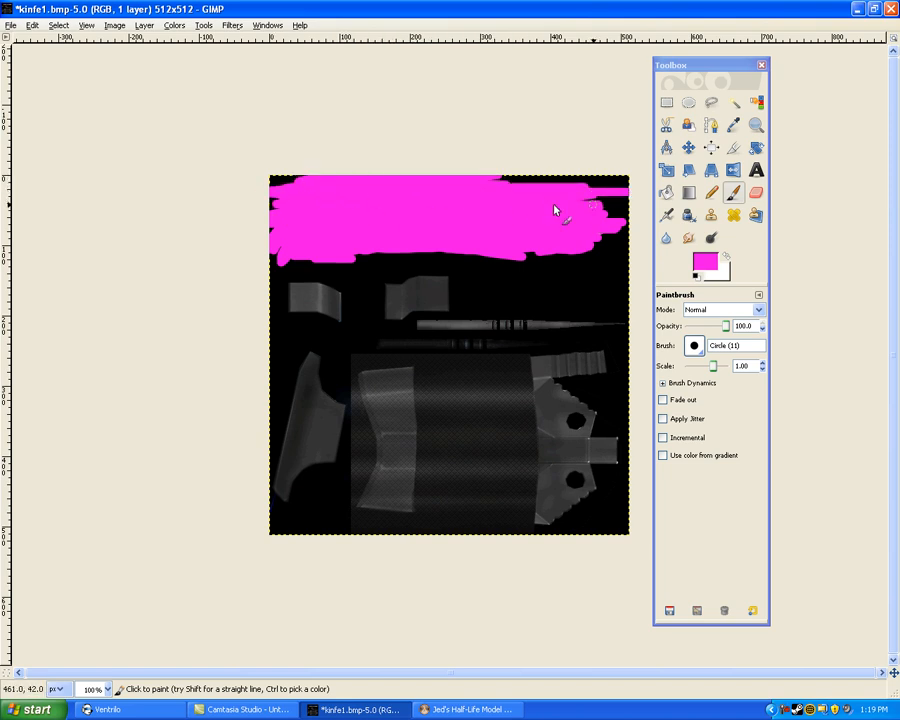
drag(556, 208, 608, 224)
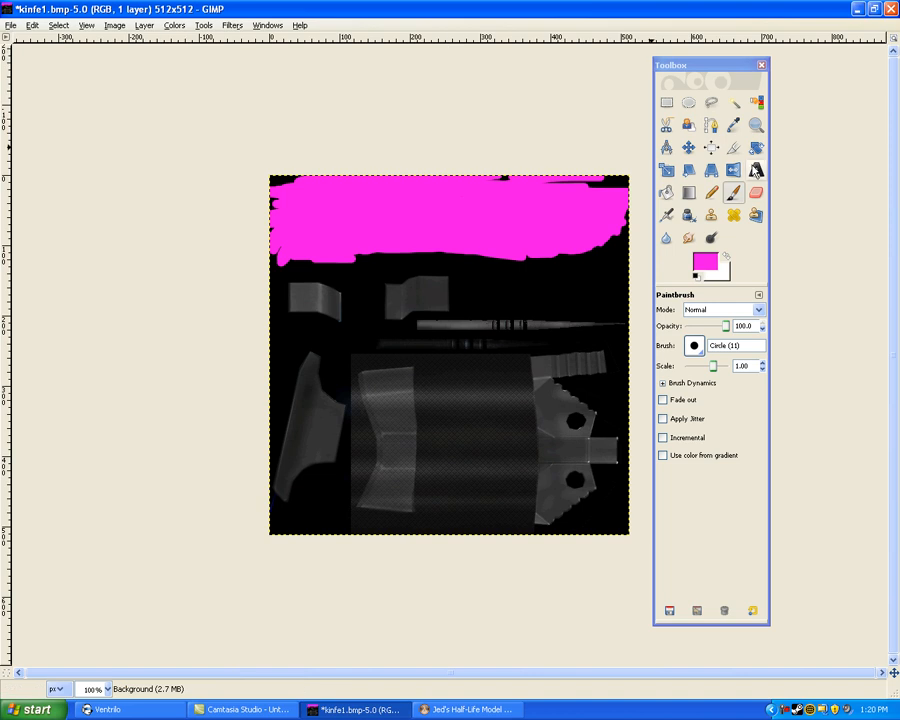
- Add a text layer box over the pink blade with the Text tool
click(756, 170)
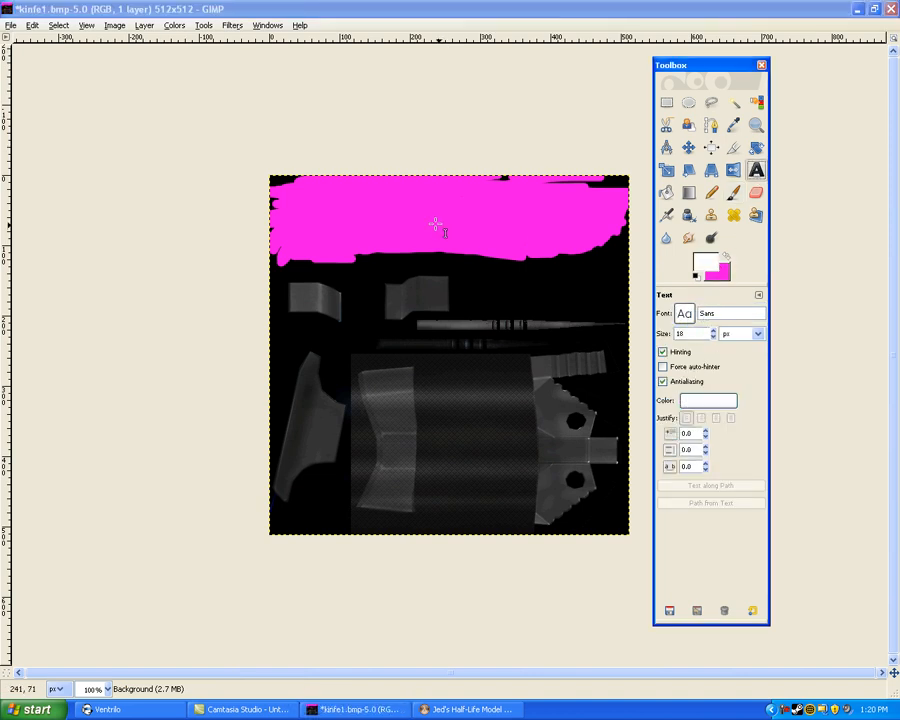
drag(368, 200, 548, 264)
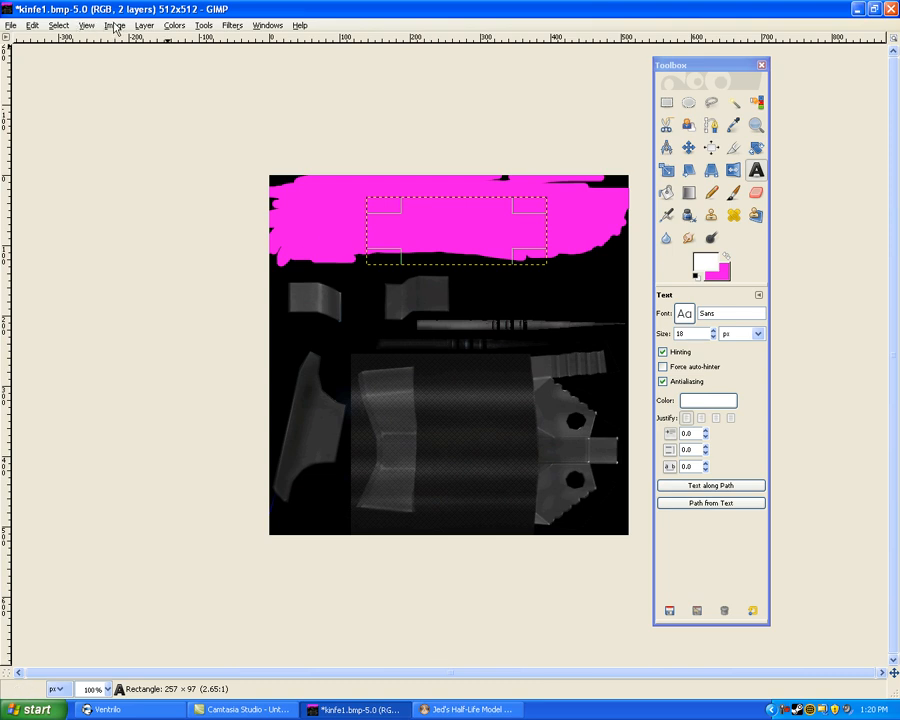
- Convert the image back to indexed colour with a generated 255-colour palette
click(118, 26)
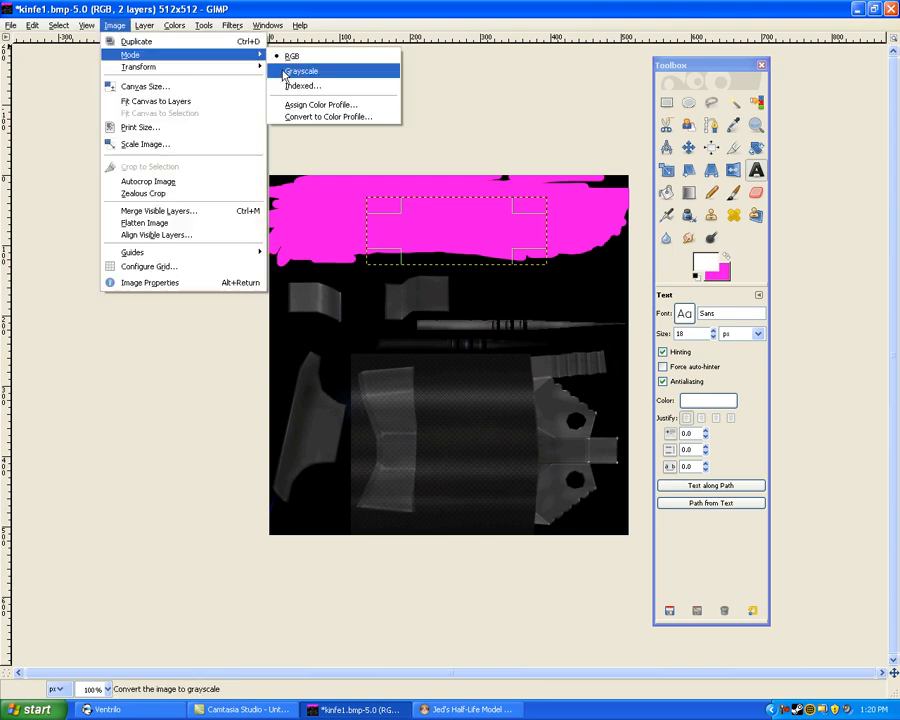
click(300, 88)
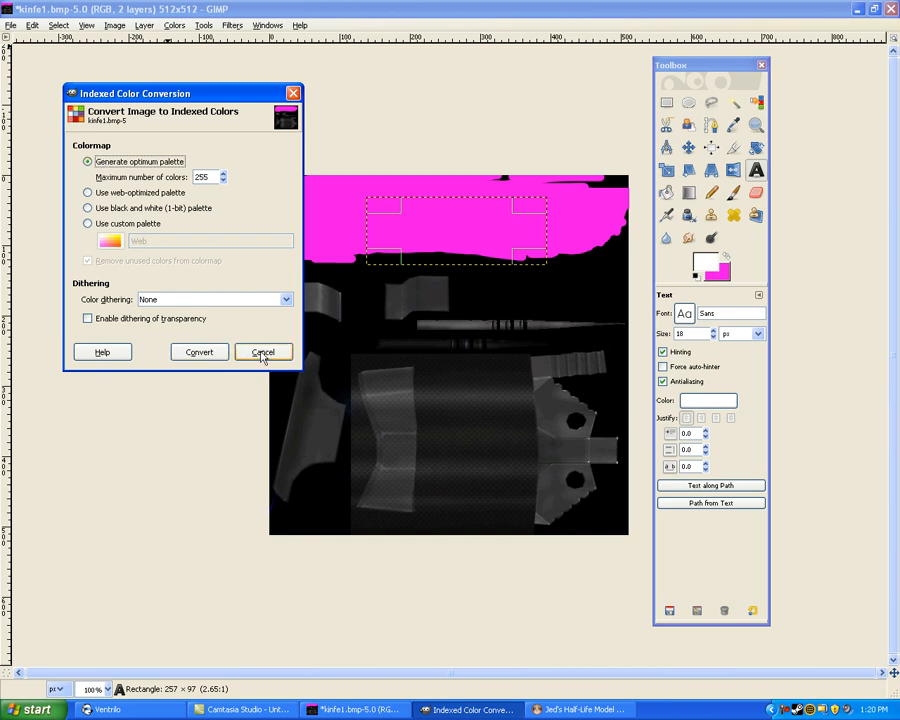
click(200, 352)
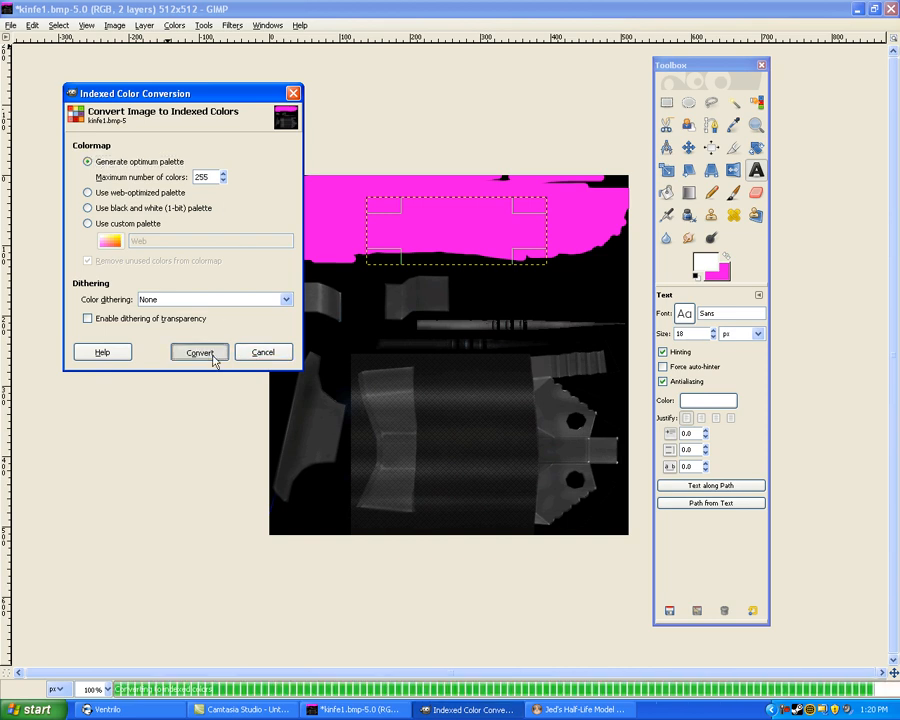
click(198, 352)
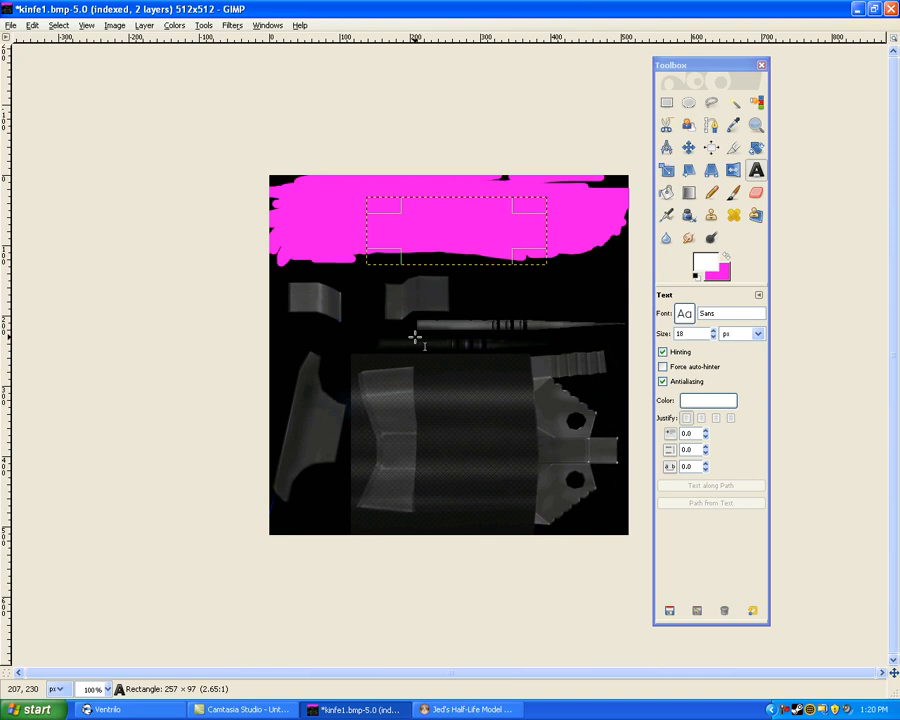
- Save the texture to the Desktop as kinfe2.bmp with visible layers merged, then minimize GIMP
click(12, 24)
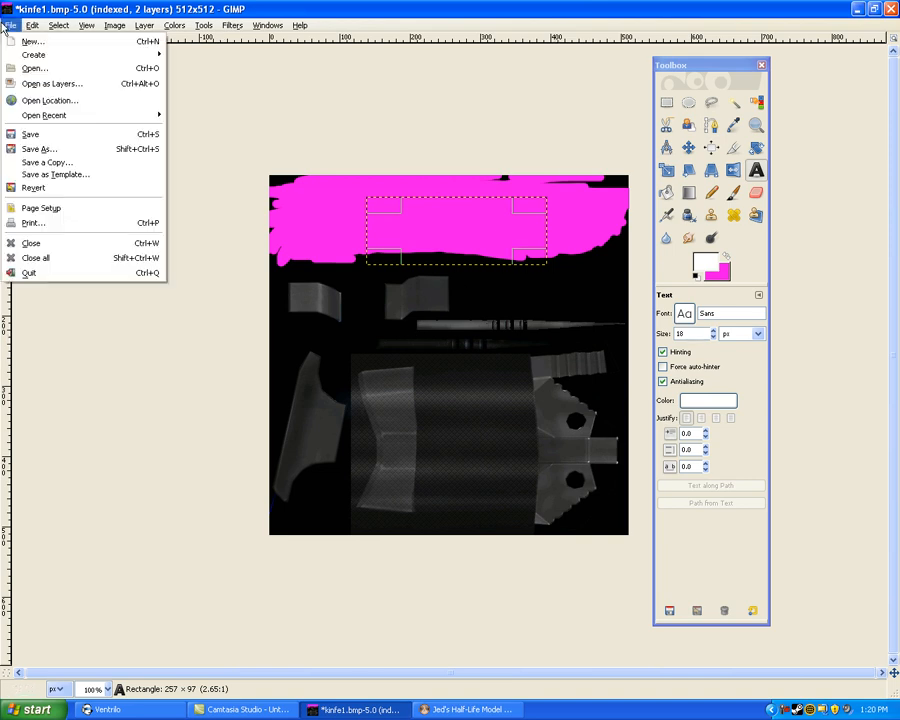
mouse_move(40, 148)
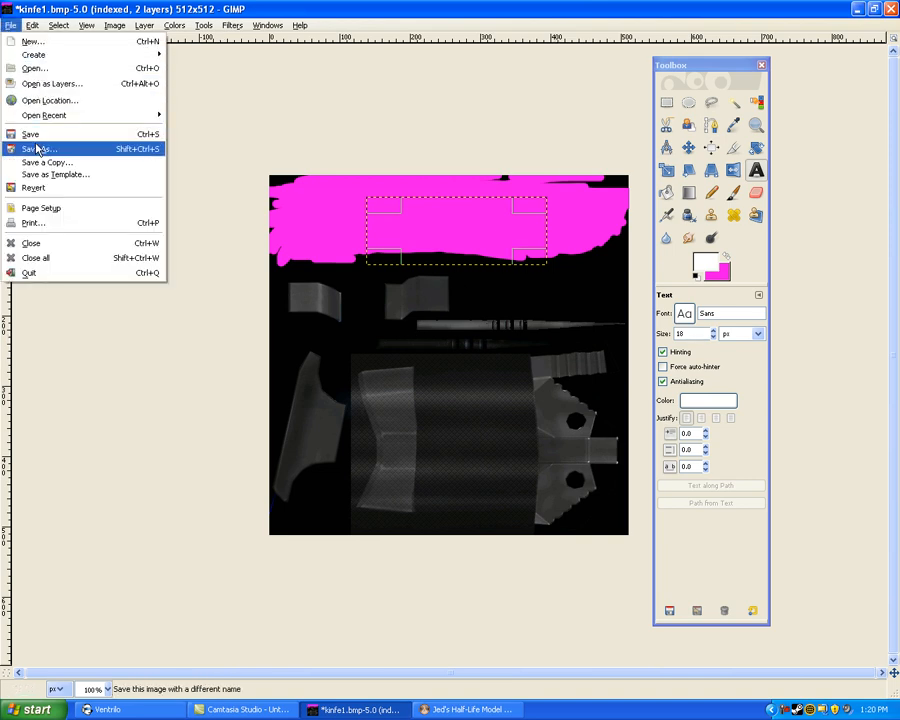
click(42, 148)
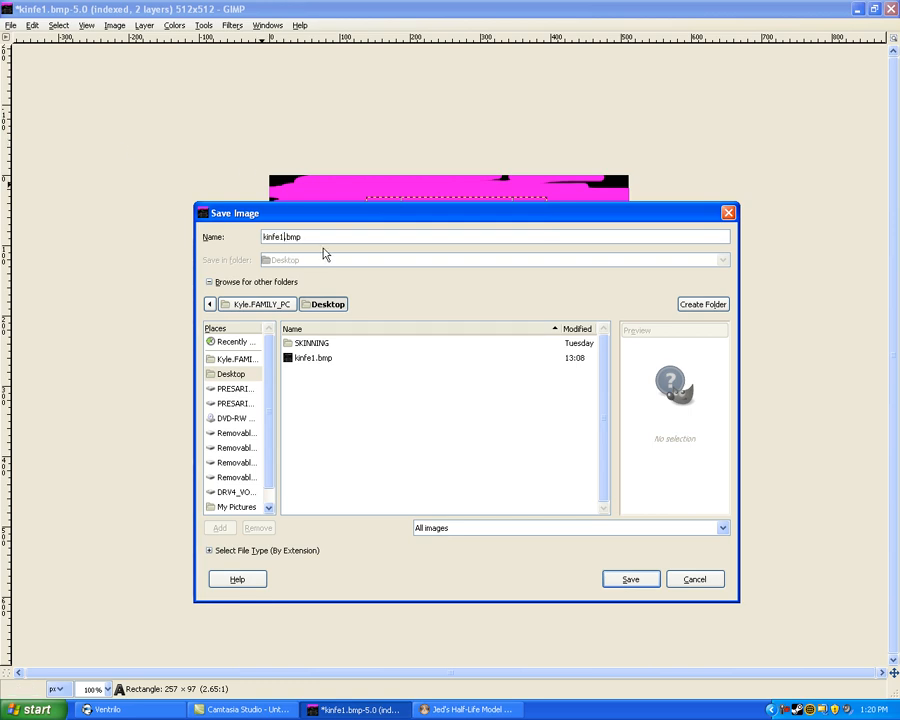
text(kinfe2.bmp)
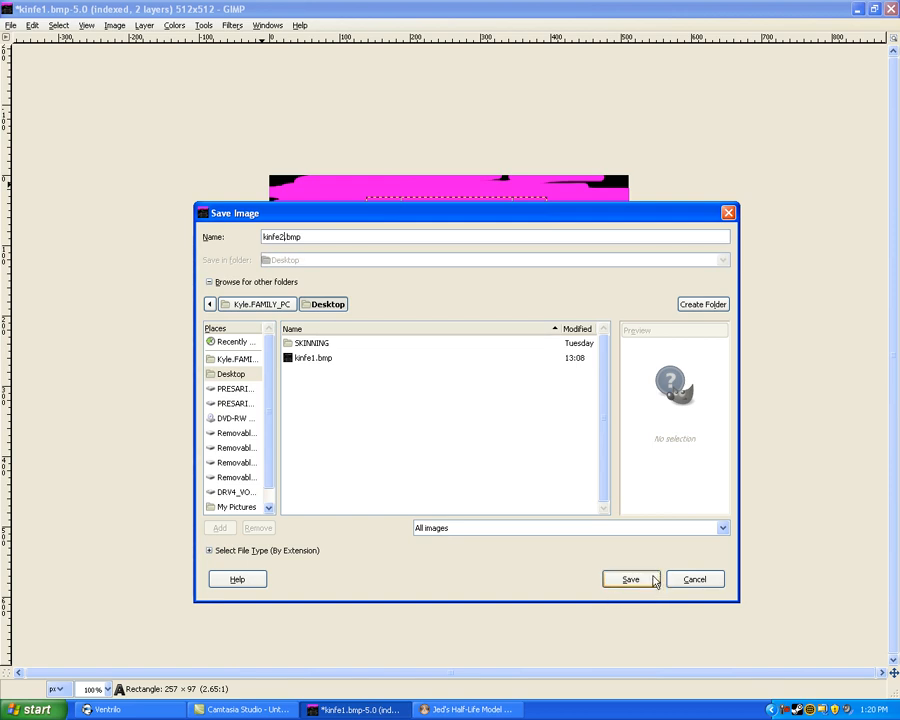
click(630, 580)
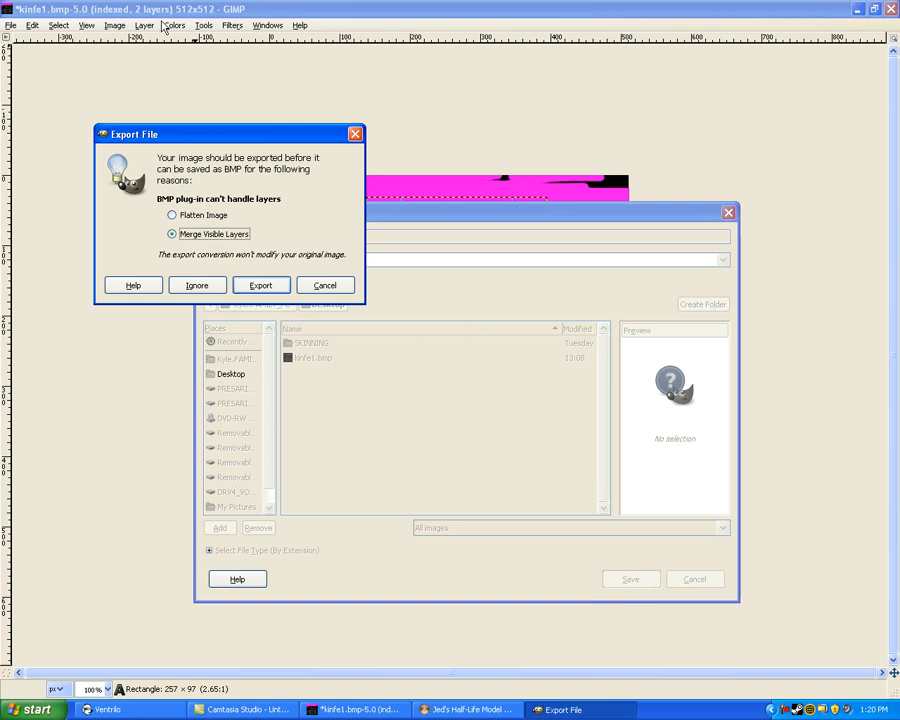
click(260, 284)
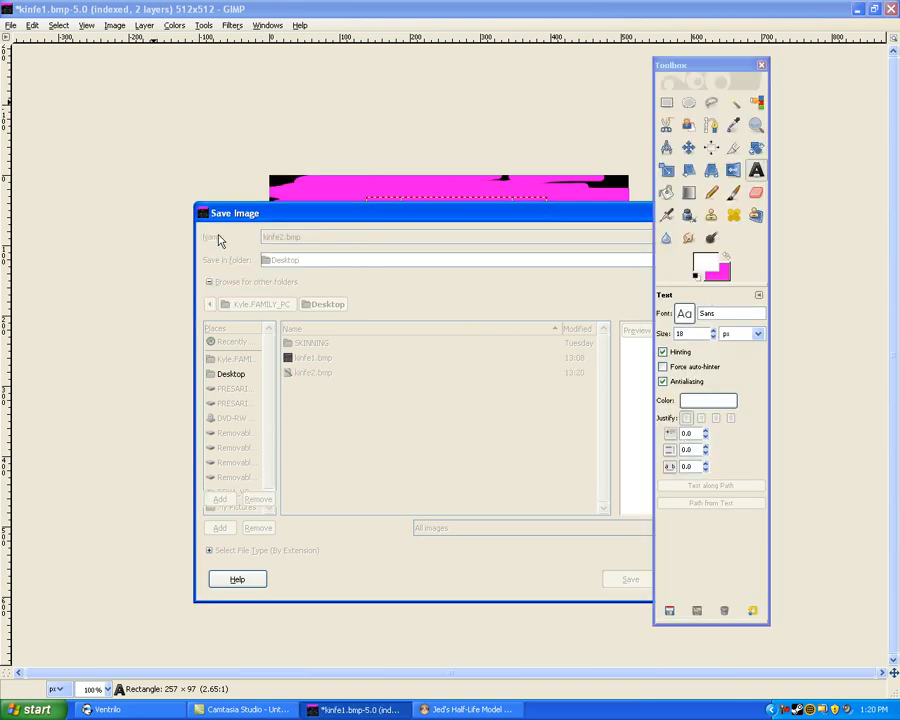
click(626, 580)
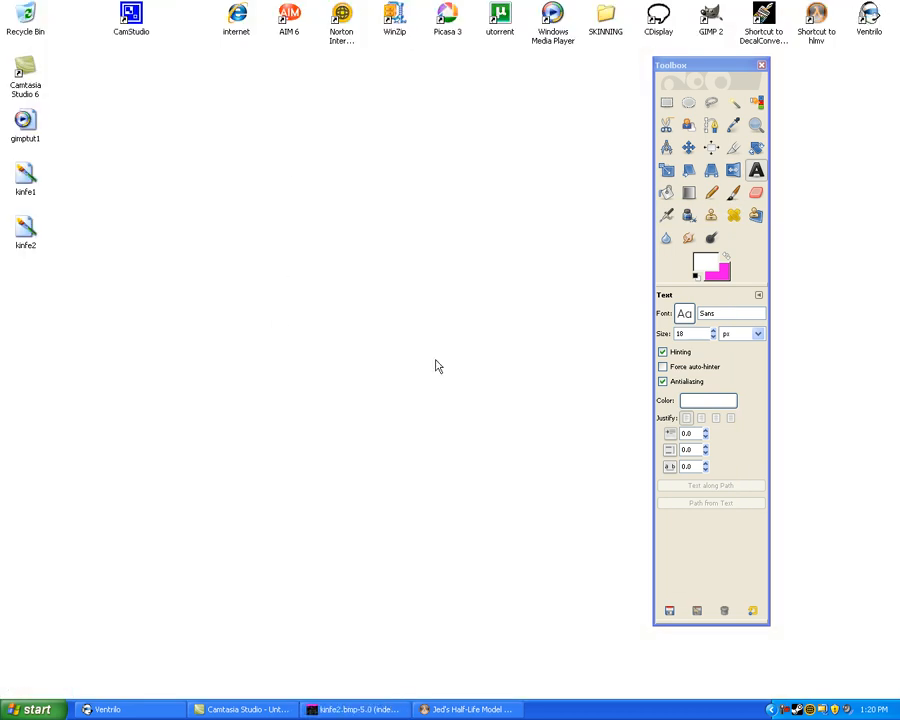
- Import the repainted bitmap from the Desktop as the knife texture in the model viewer
click(476, 708)
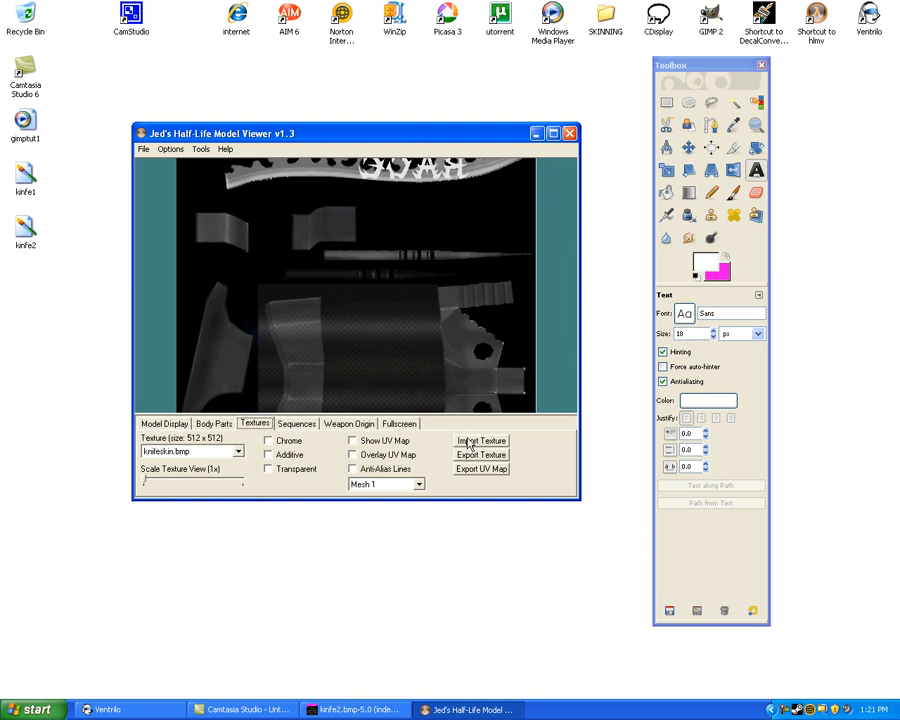
click(480, 440)
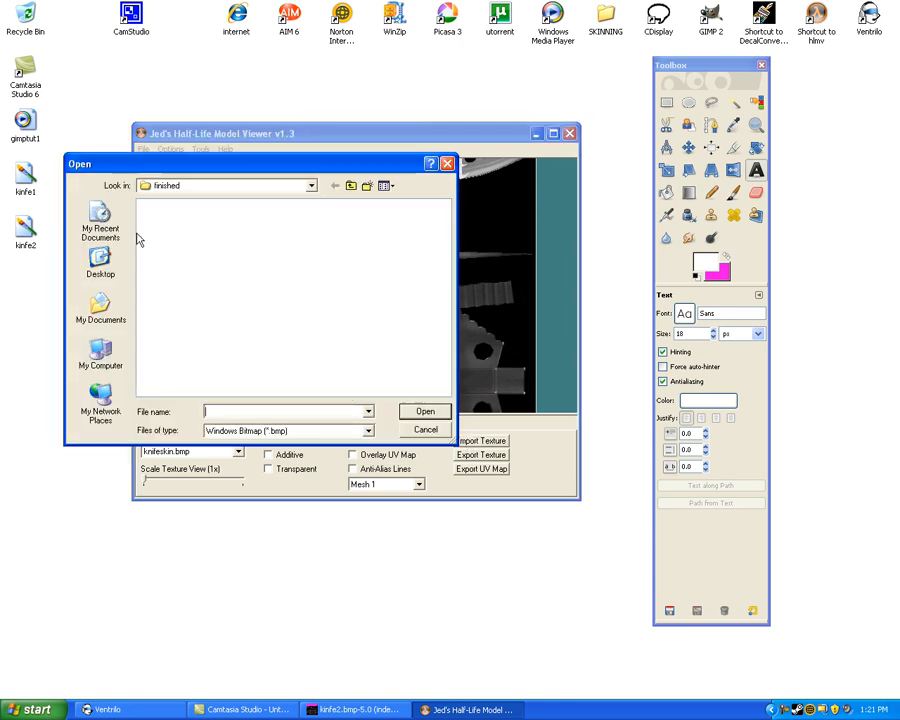
click(100, 264)
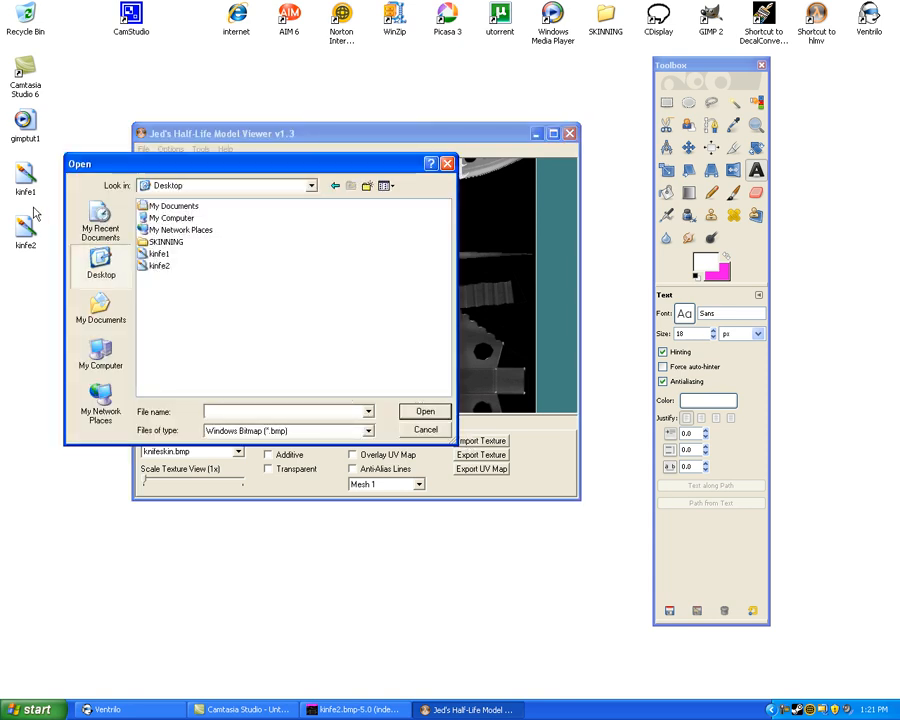
click(160, 266)
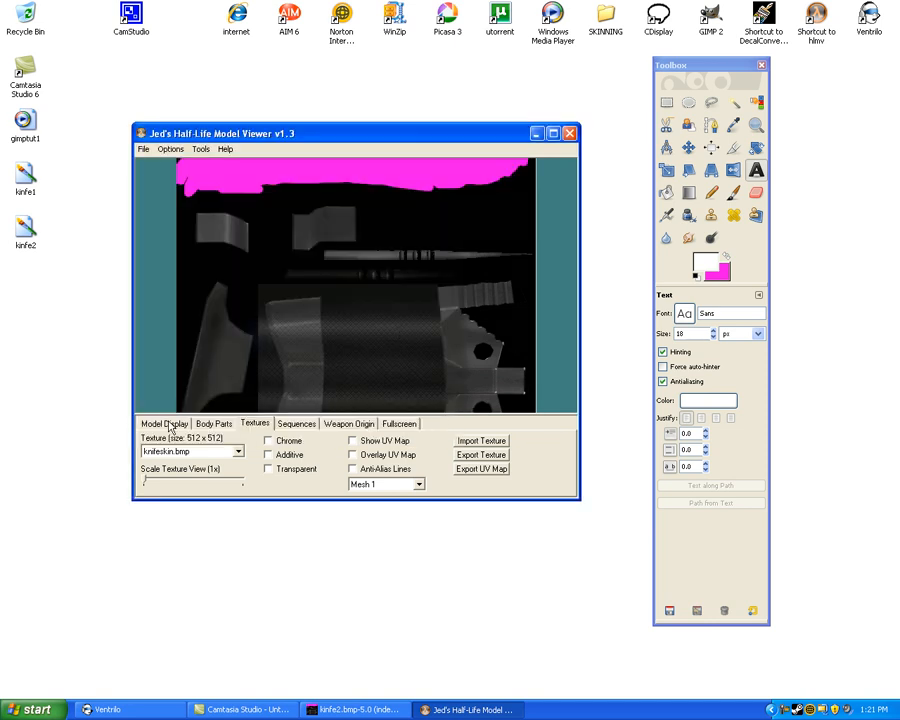
- View the 3D model zoomed in to show the pink knife blade
click(164, 424)
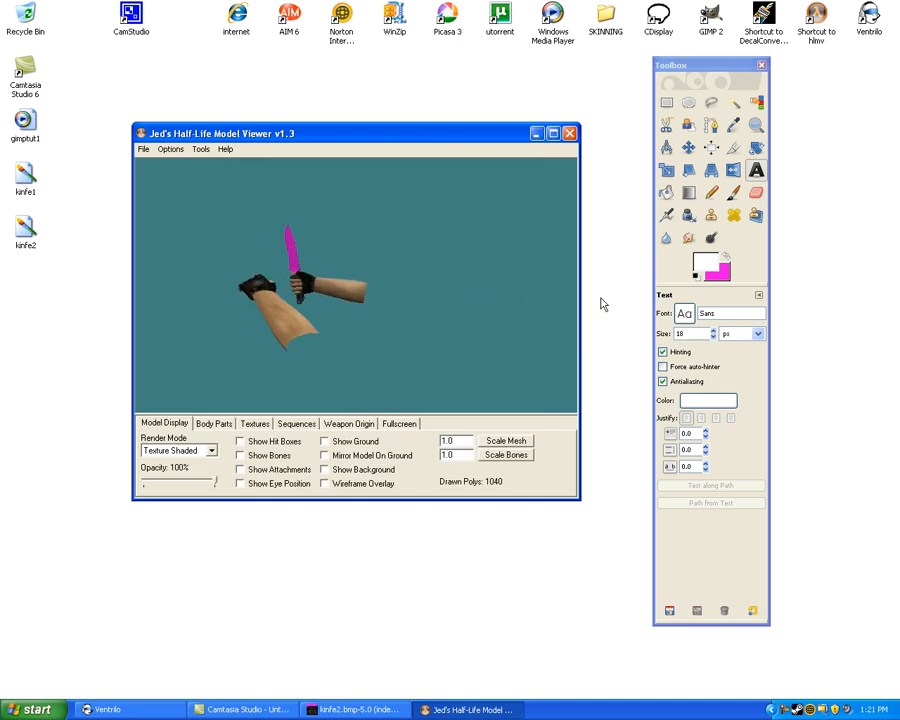
drag(300, 300, 460, 310)
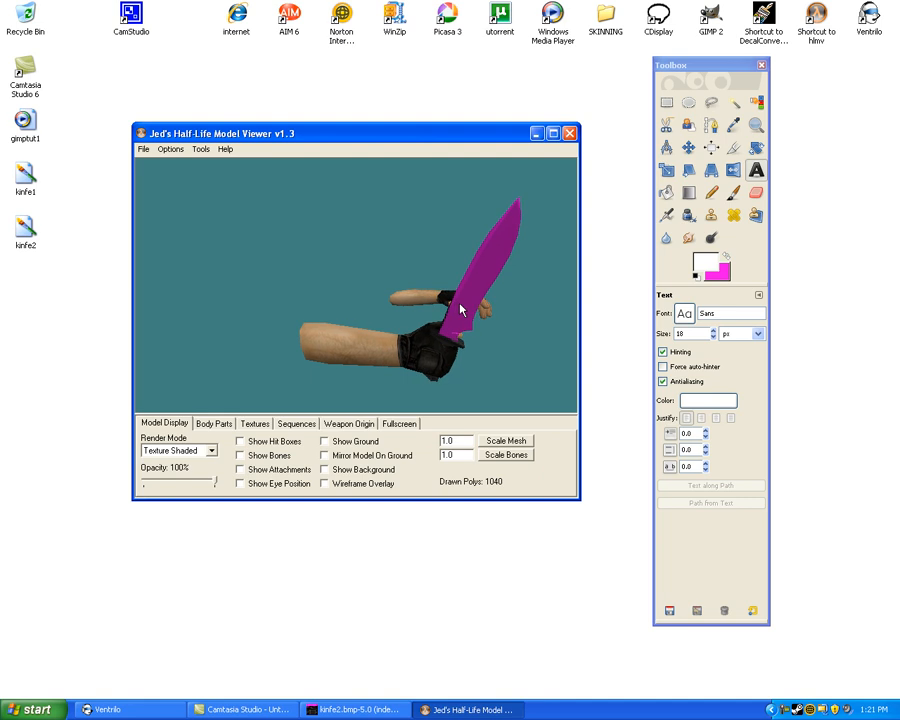